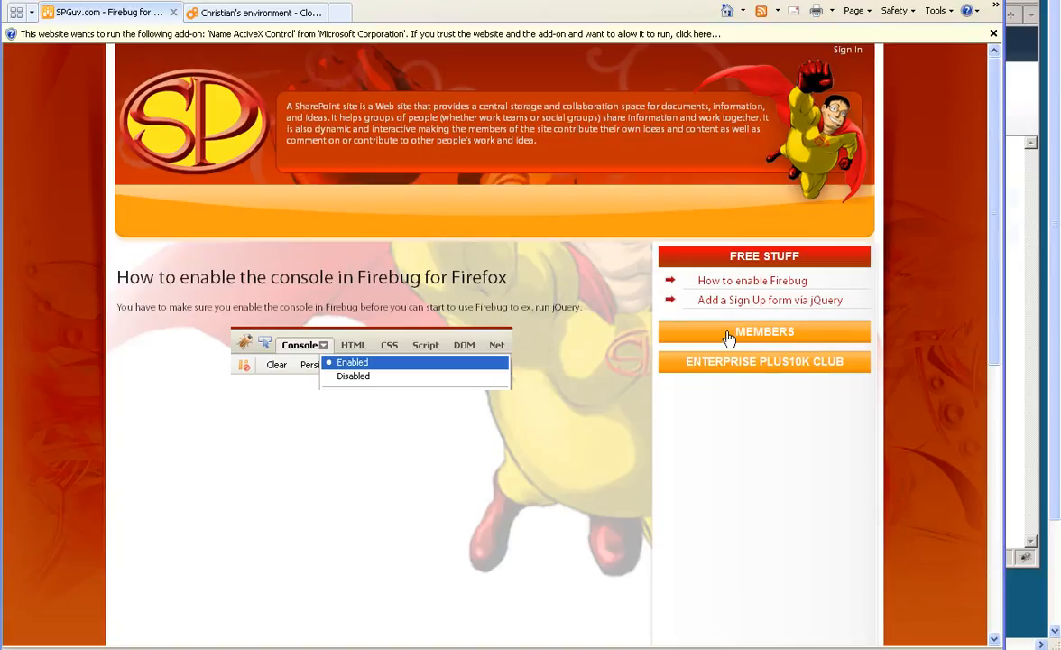
- View the 'Add a Sign Up form via jQuery' article, noting the ActiveX Information Bar still appears
left_click(768, 300)
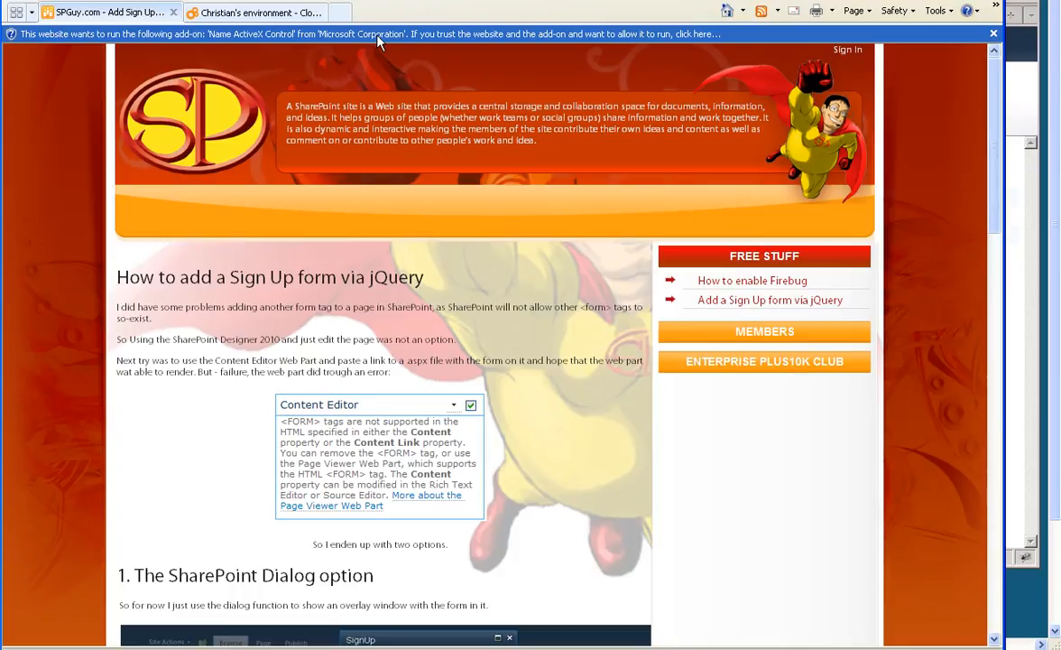
left_click(379, 32)
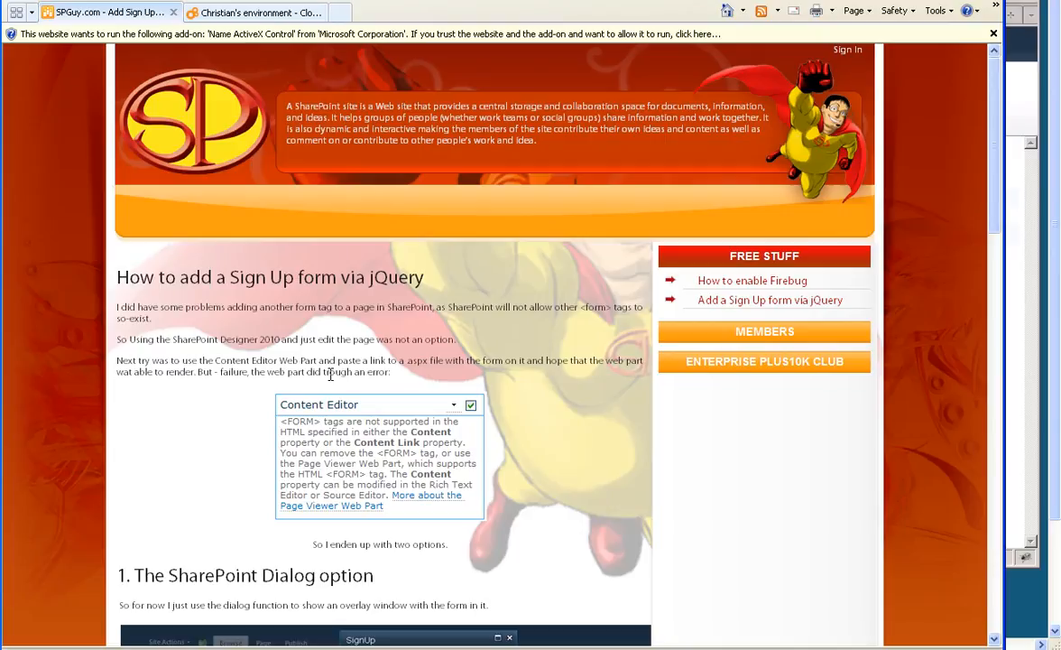
mouse_move(657, 93)
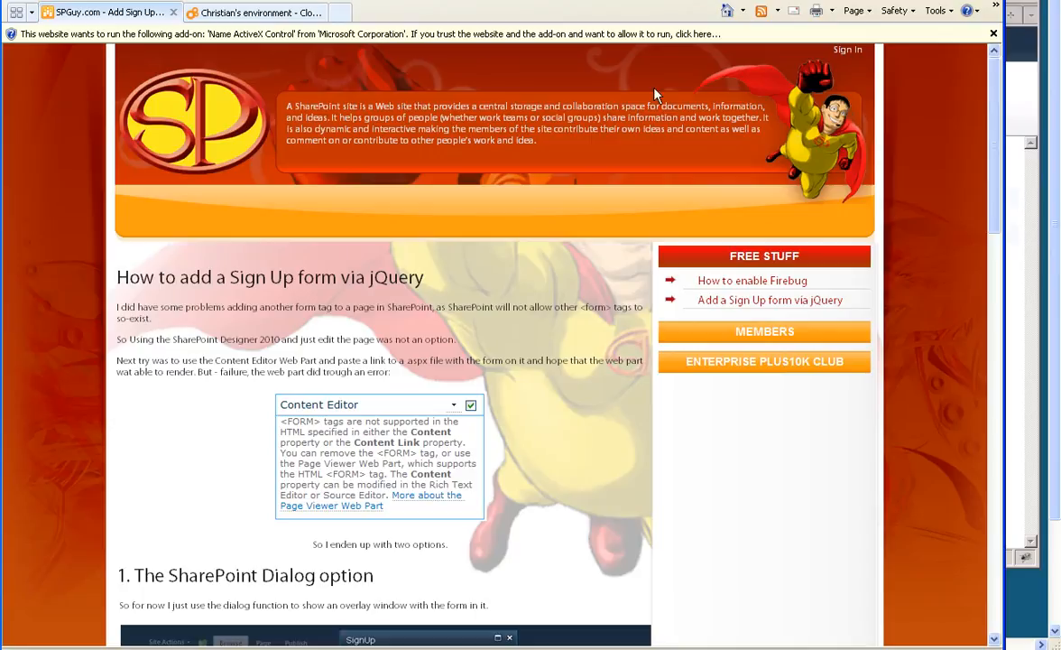
- Select the SharePoint - 80 web application and list its General Settings options
left_click(892, 14)
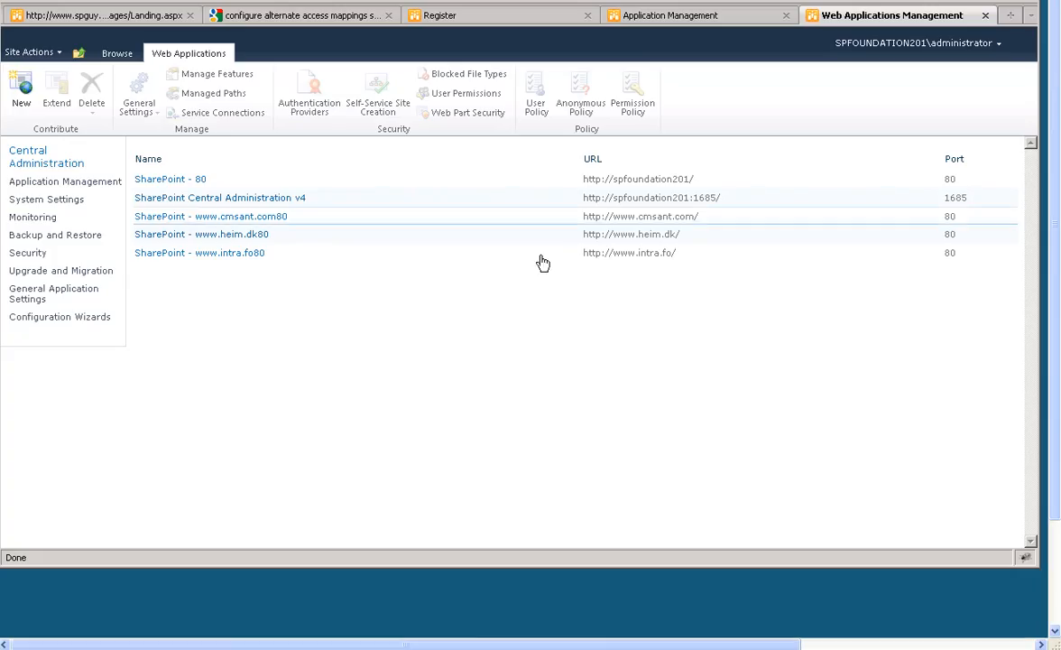
left_click(170, 178)
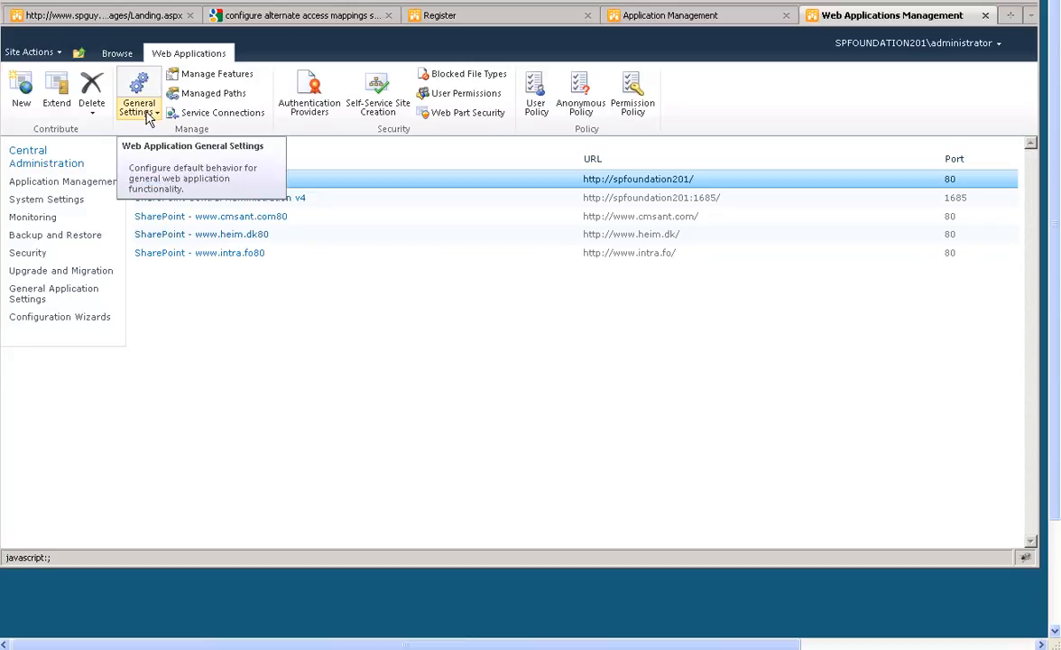
left_click(138, 102)
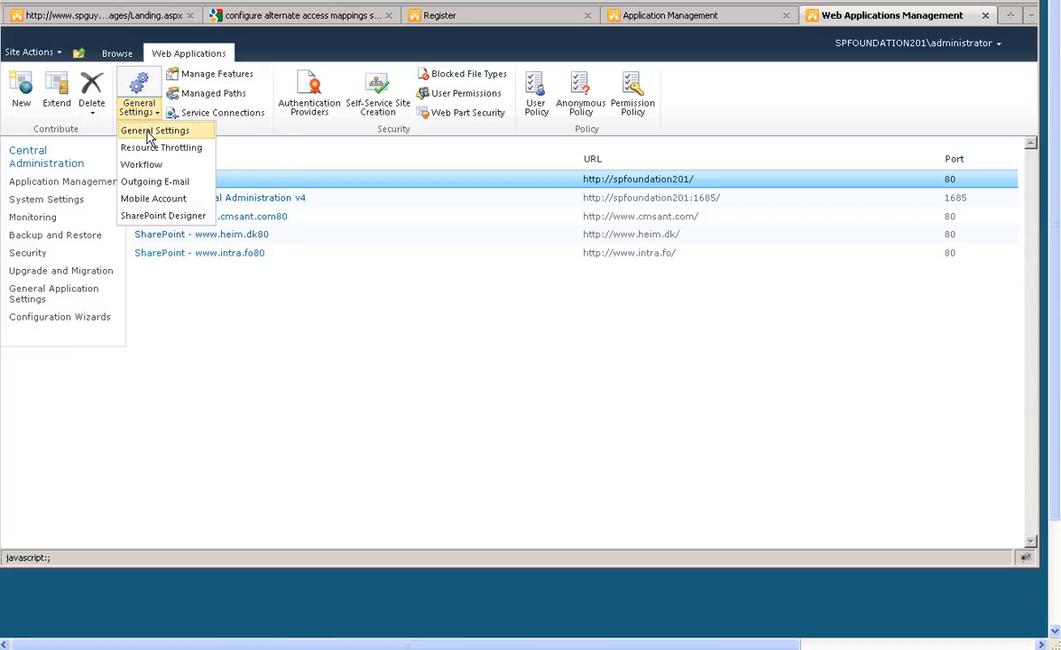
- Set Person Name Actions and Presence to No in SharePoint - 80's general settings and save with OK
left_click(153, 130)
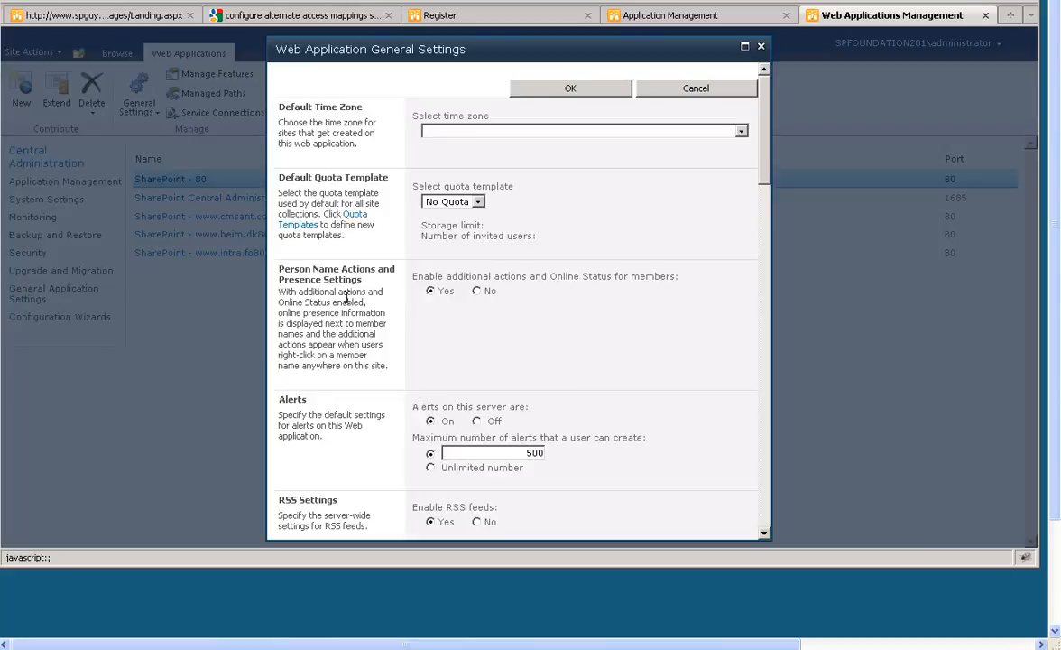
mouse_move(440, 302)
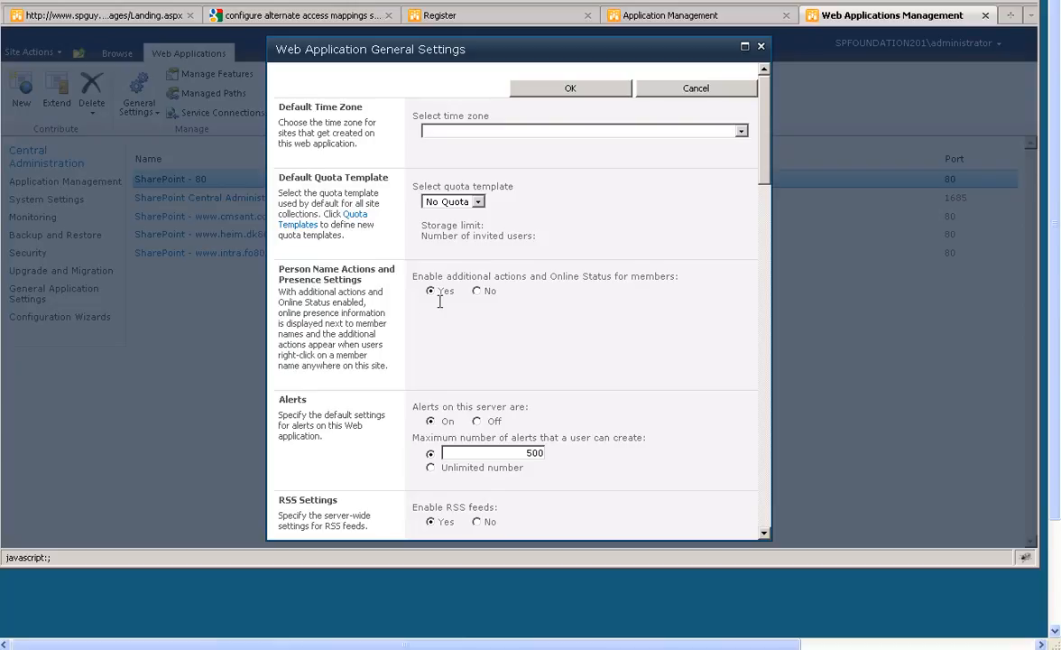
left_click(477, 291)
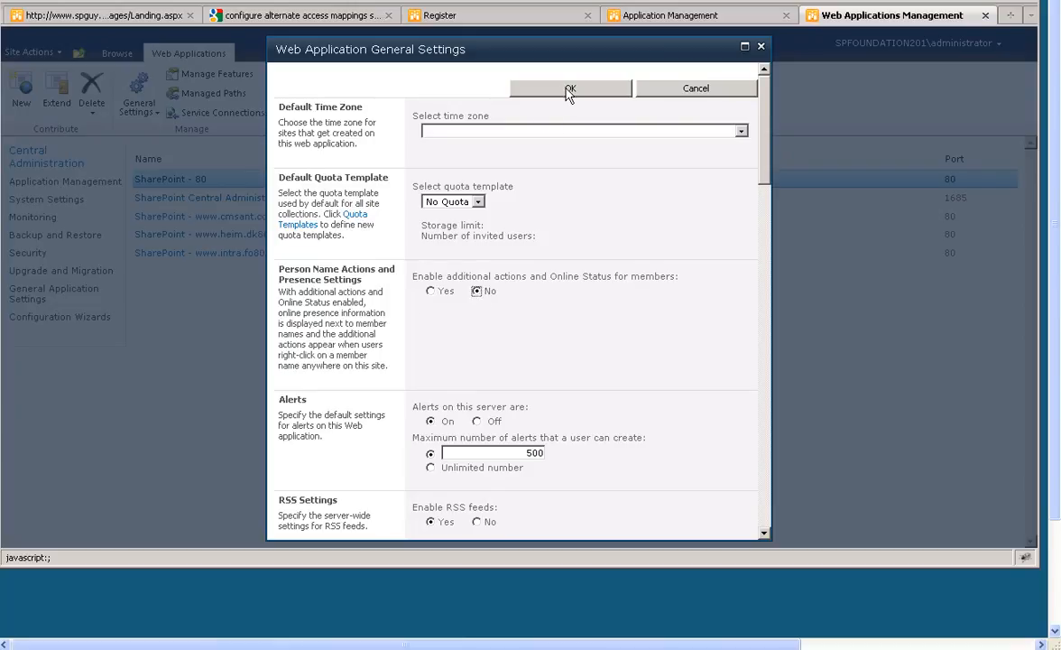
left_click(570, 87)
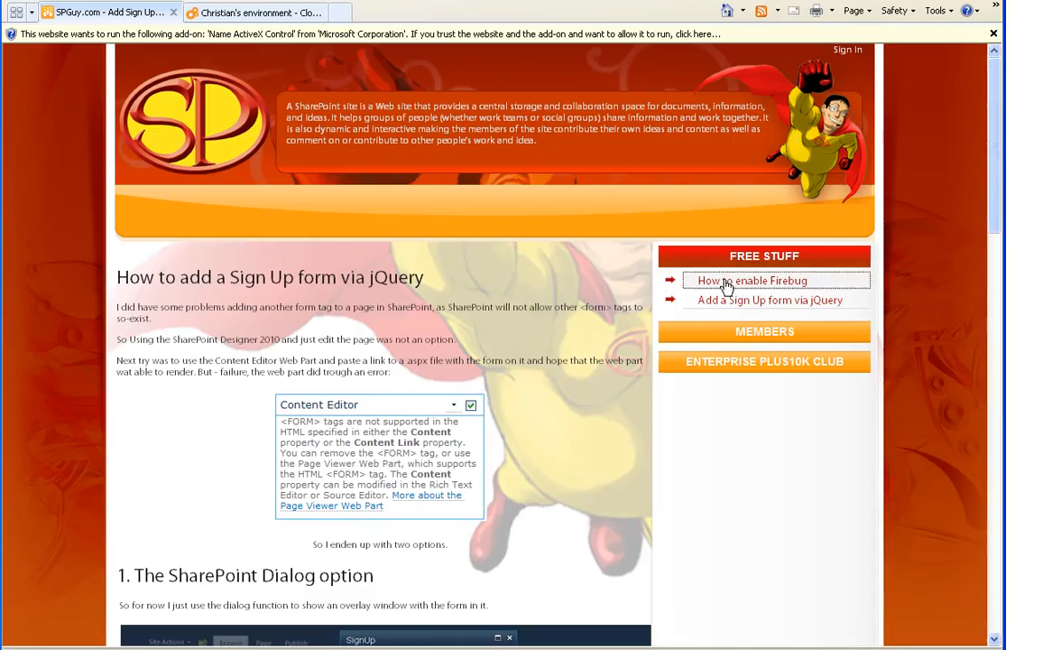
- Load the 'How to enable Firebug' article to confirm the ActiveX warning is gone
left_click(751, 281)
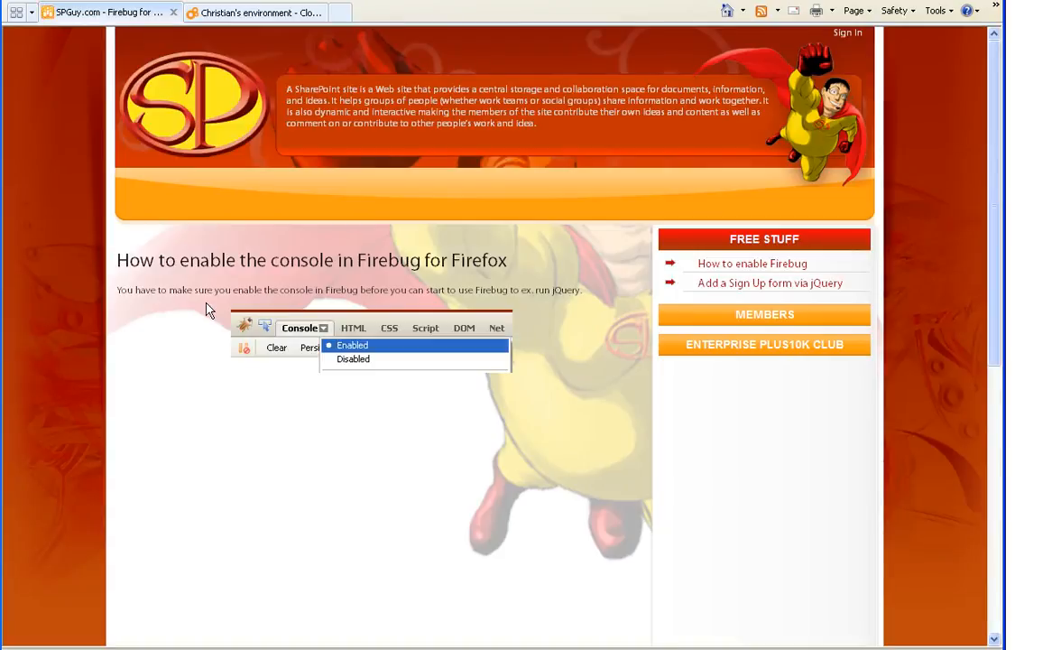
mouse_move(71, 279)
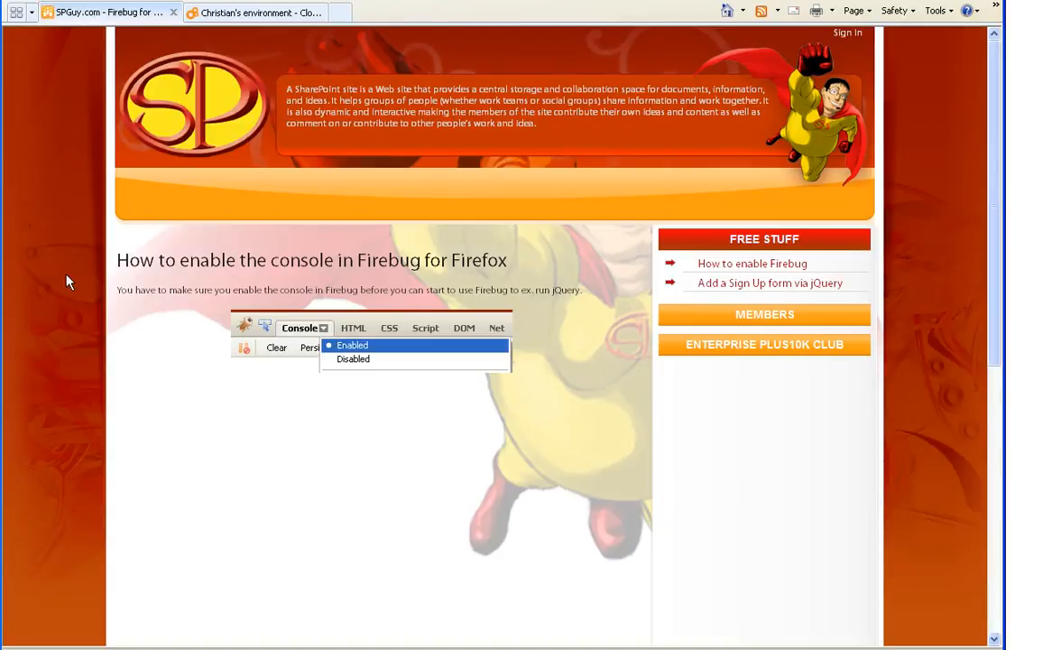
mouse_move(90, 293)
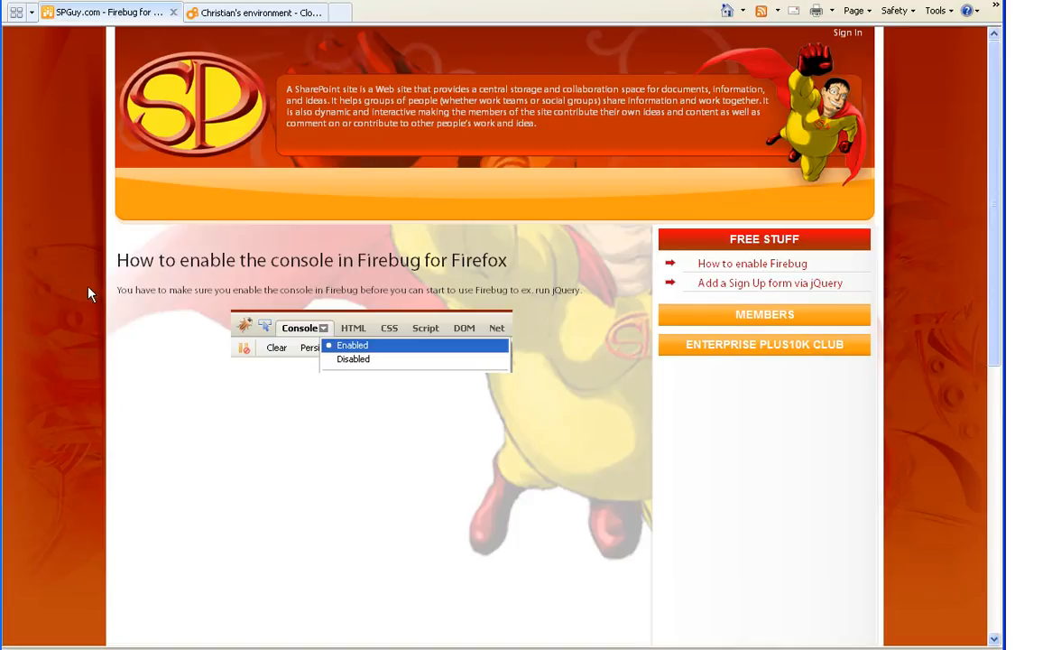